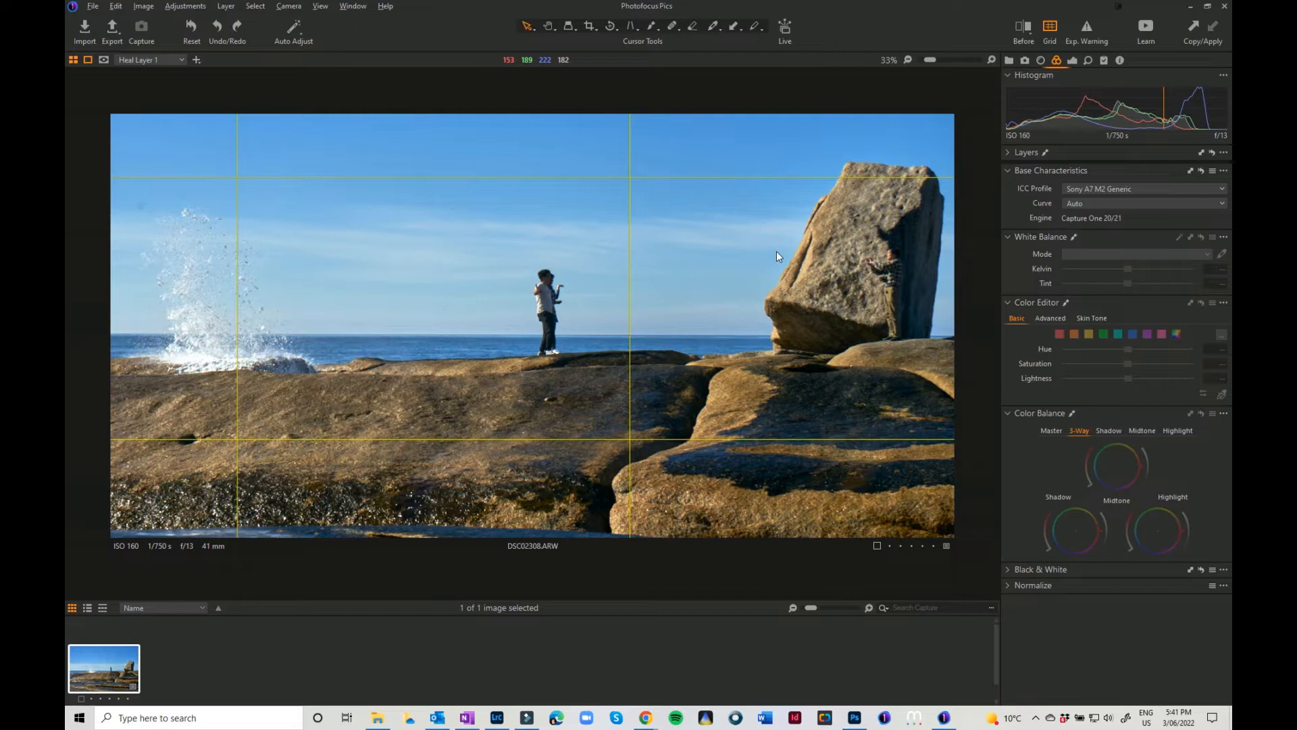
{"action": "mouse_move", "coordinate": [729, 247]}
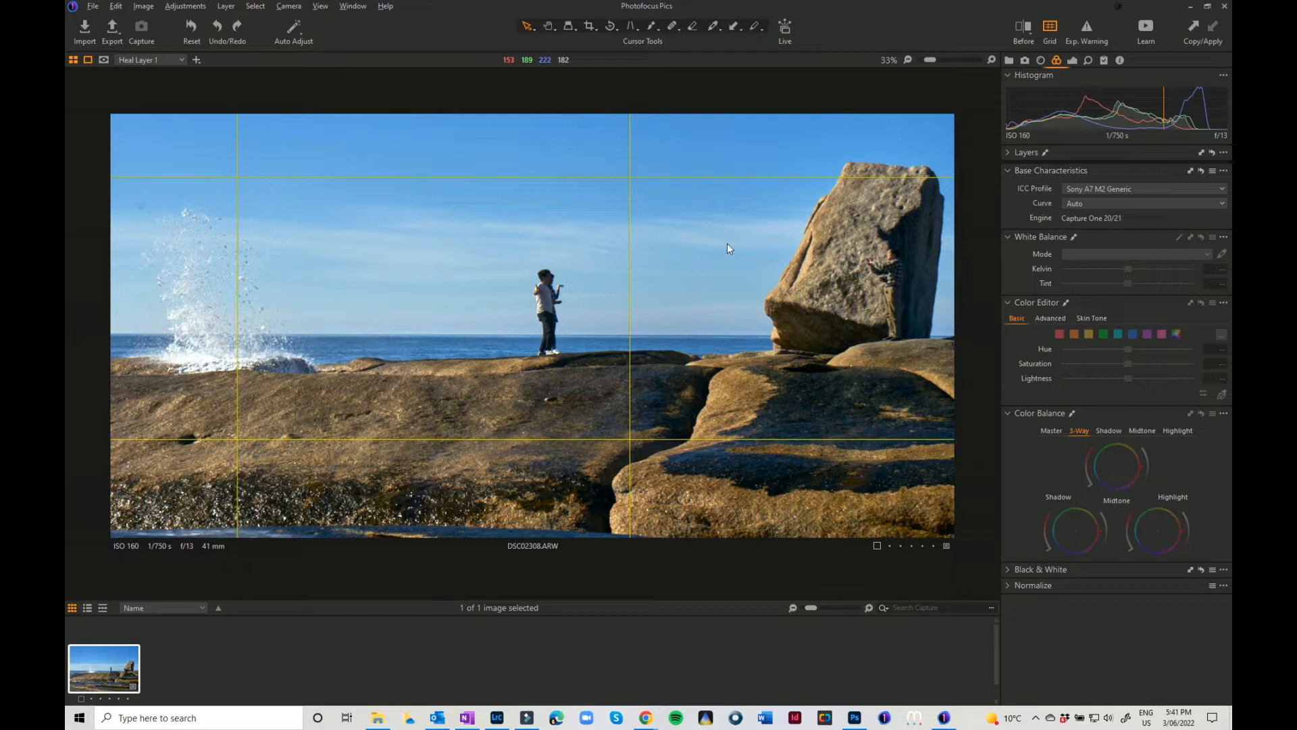
{"action": "mouse_move", "coordinate": [584, 304]}
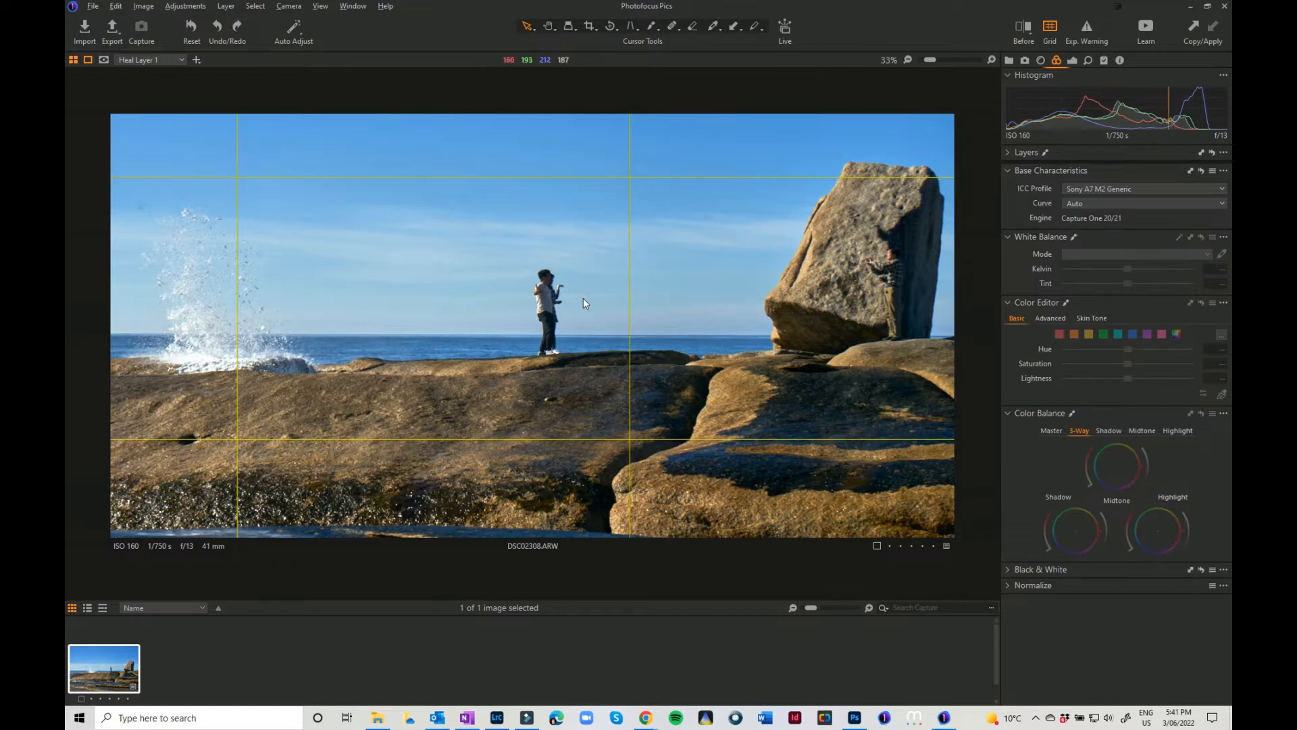
{"action": "mouse_move", "coordinate": [144, 213]}
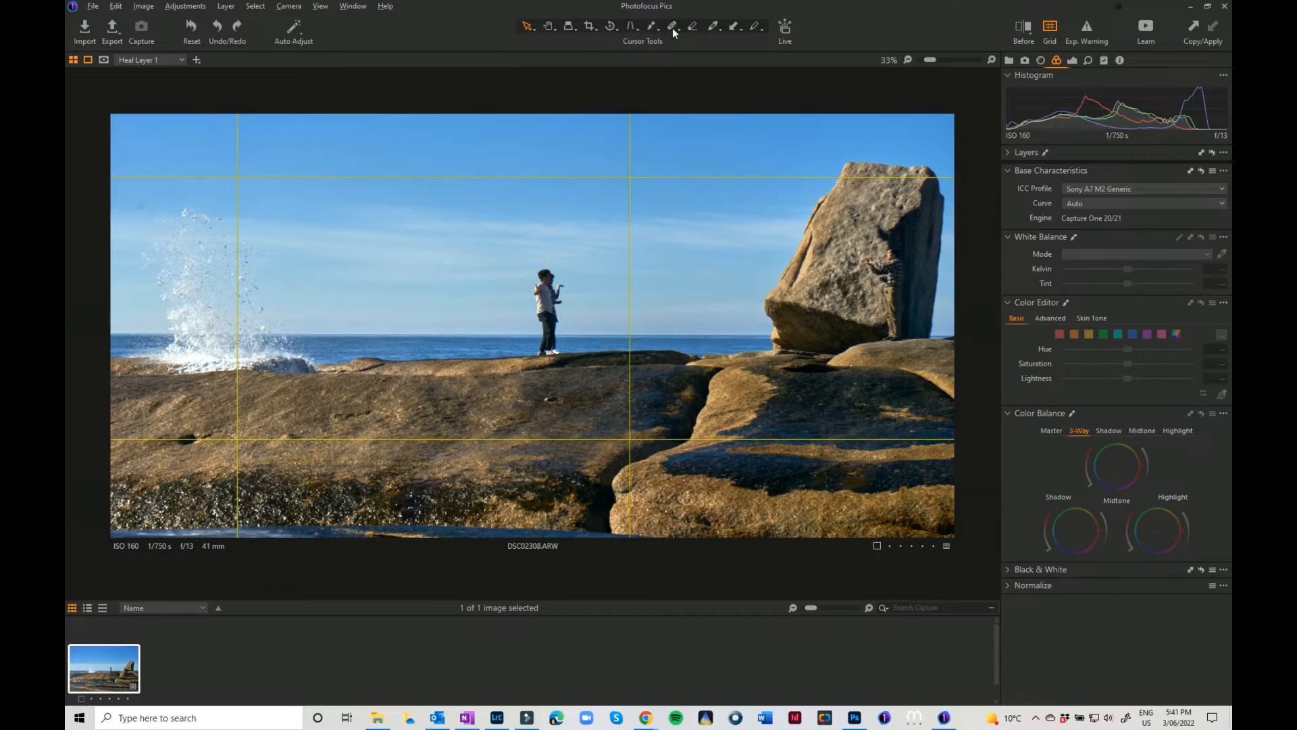
{"action": "mouse_move", "coordinate": [673, 27]}
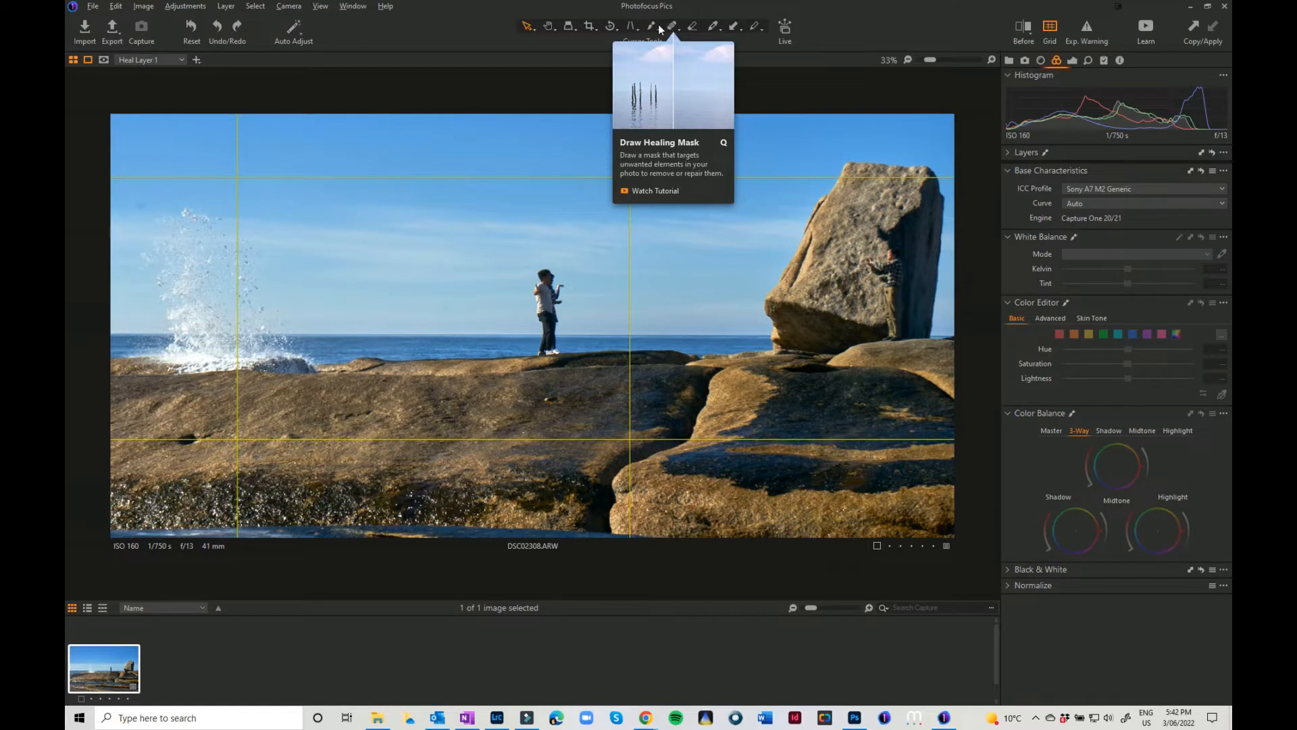
Step: Heal two sensor dust spots in the sky with the Draw Healing Mask tool
{"action": "left_click", "coordinate": [674, 27]}
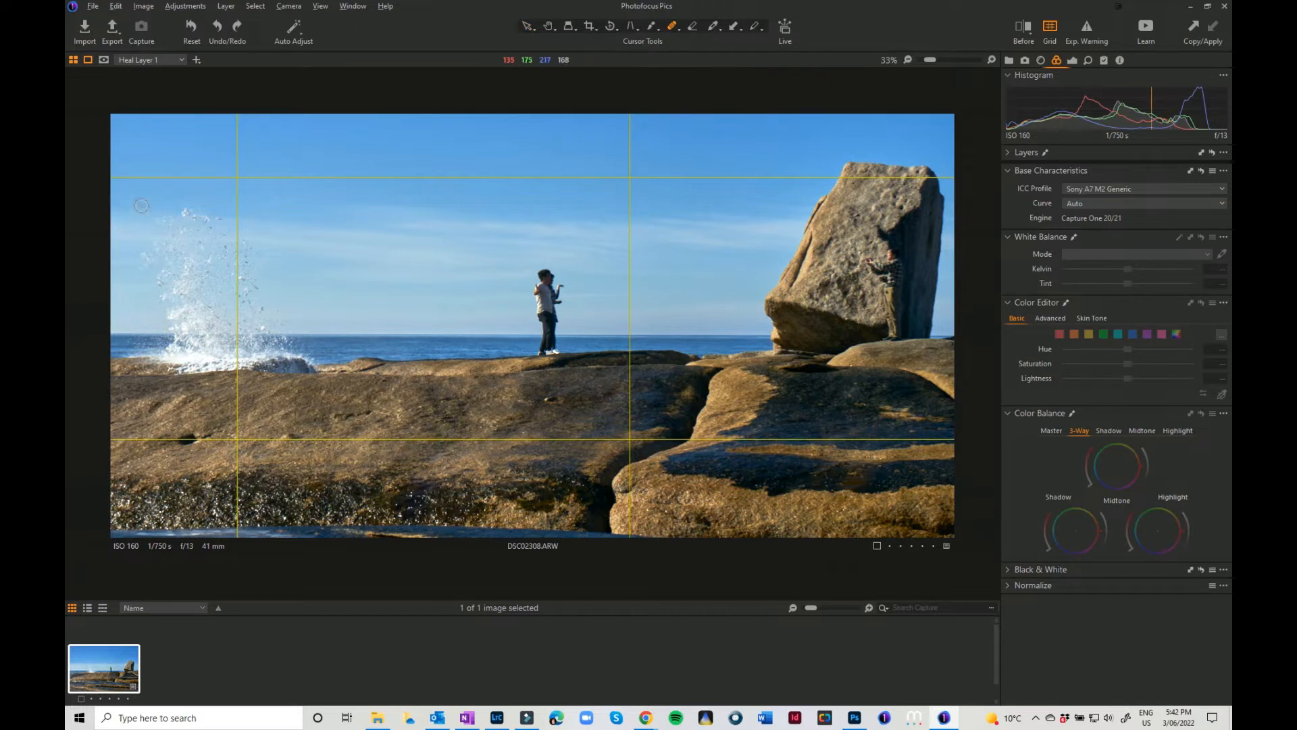
{"action": "left_click", "coordinate": [708, 216]}
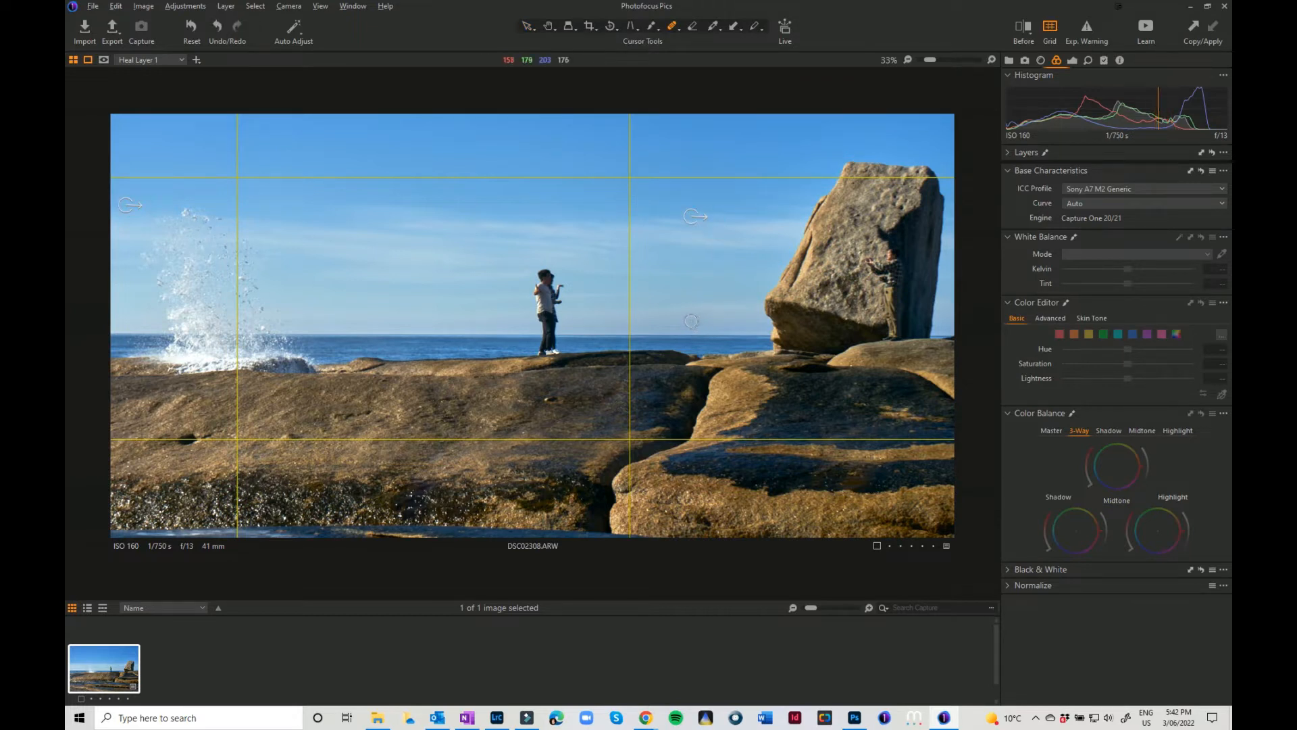
{"action": "left_click", "coordinate": [595, 286]}
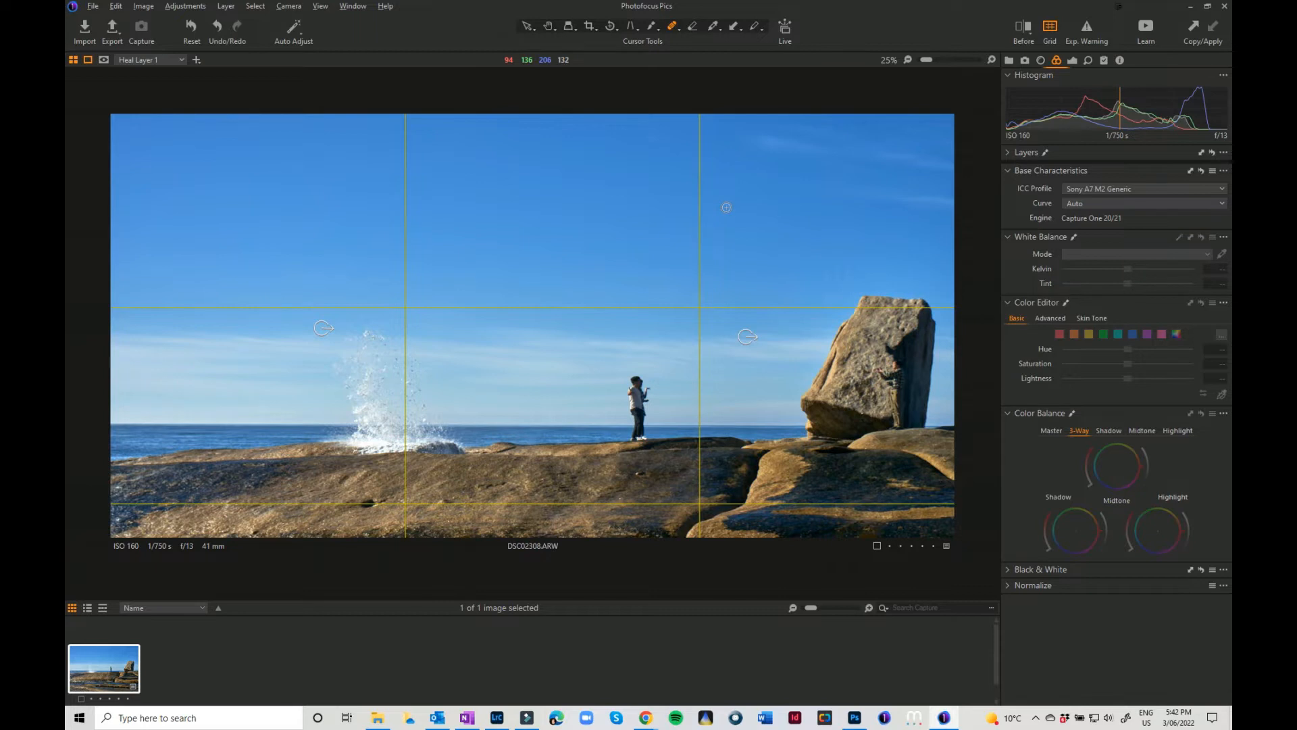
{"action": "mouse_move", "coordinate": [577, 381]}
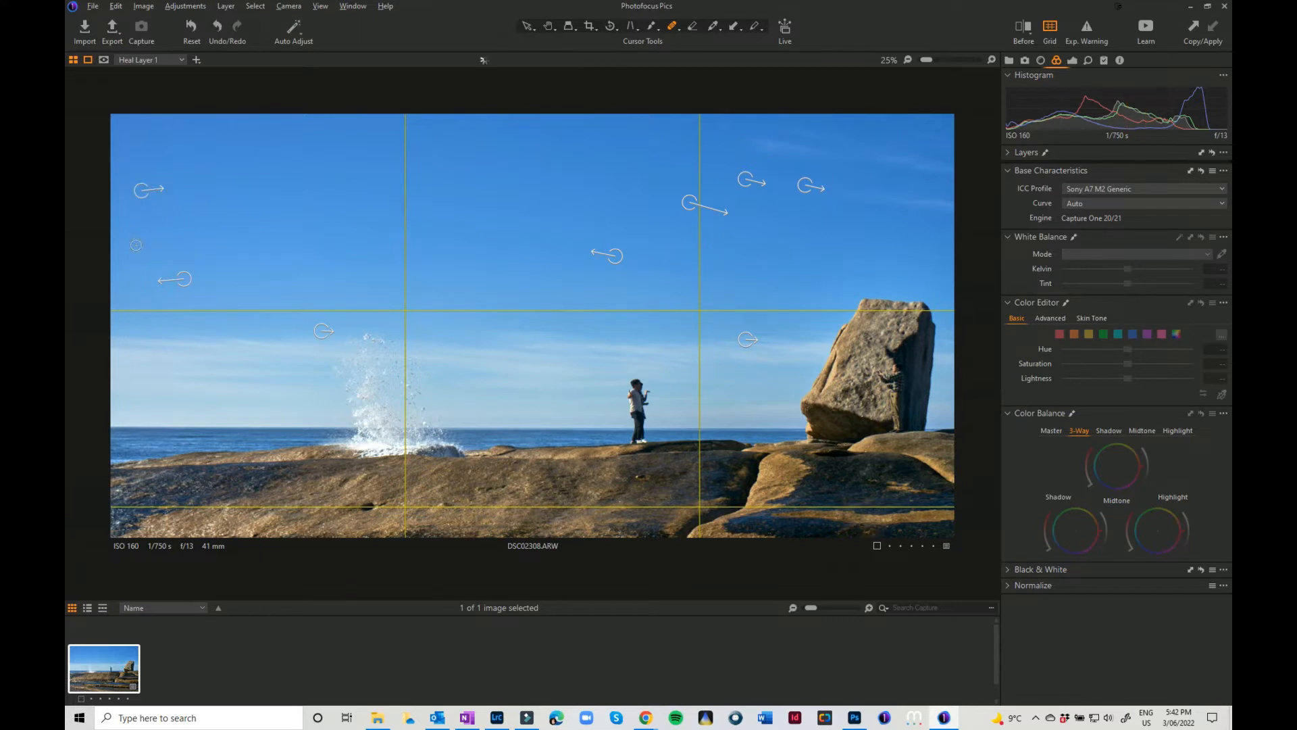
{"action": "mouse_move", "coordinate": [618, 395]}
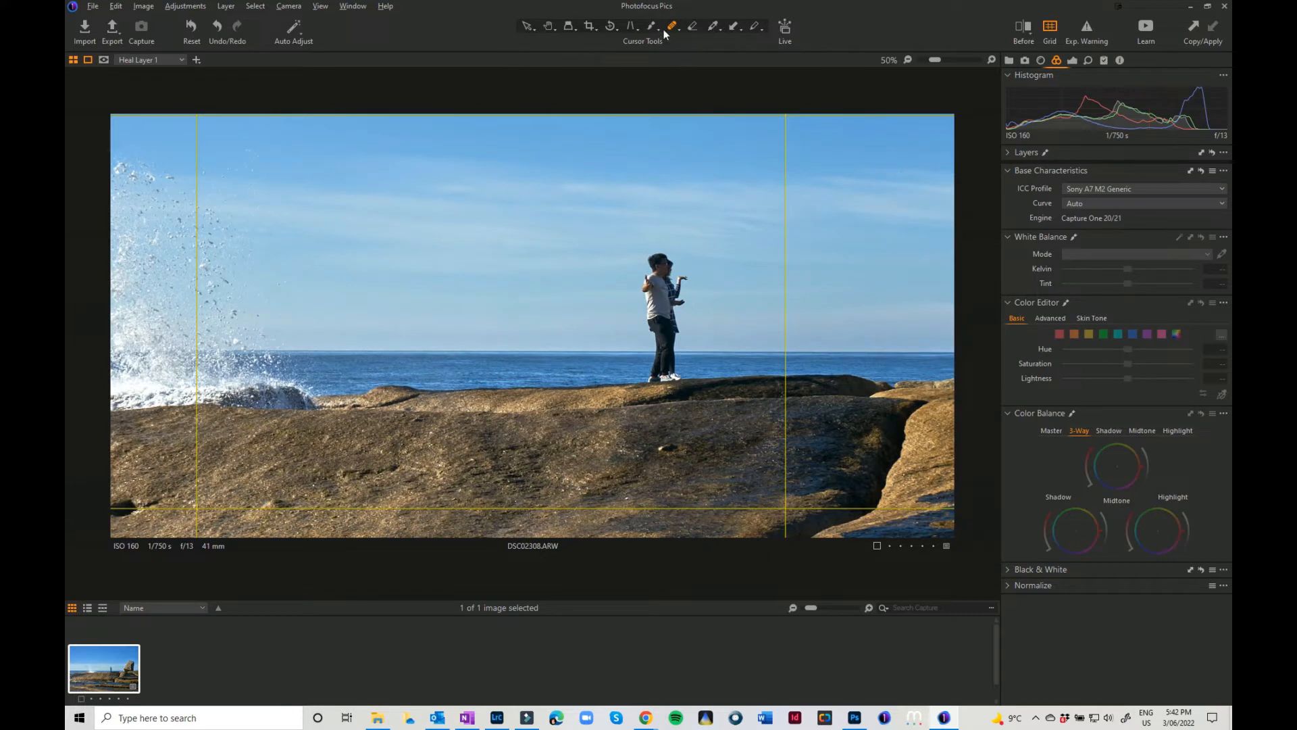
{"action": "mouse_move", "coordinate": [673, 27]}
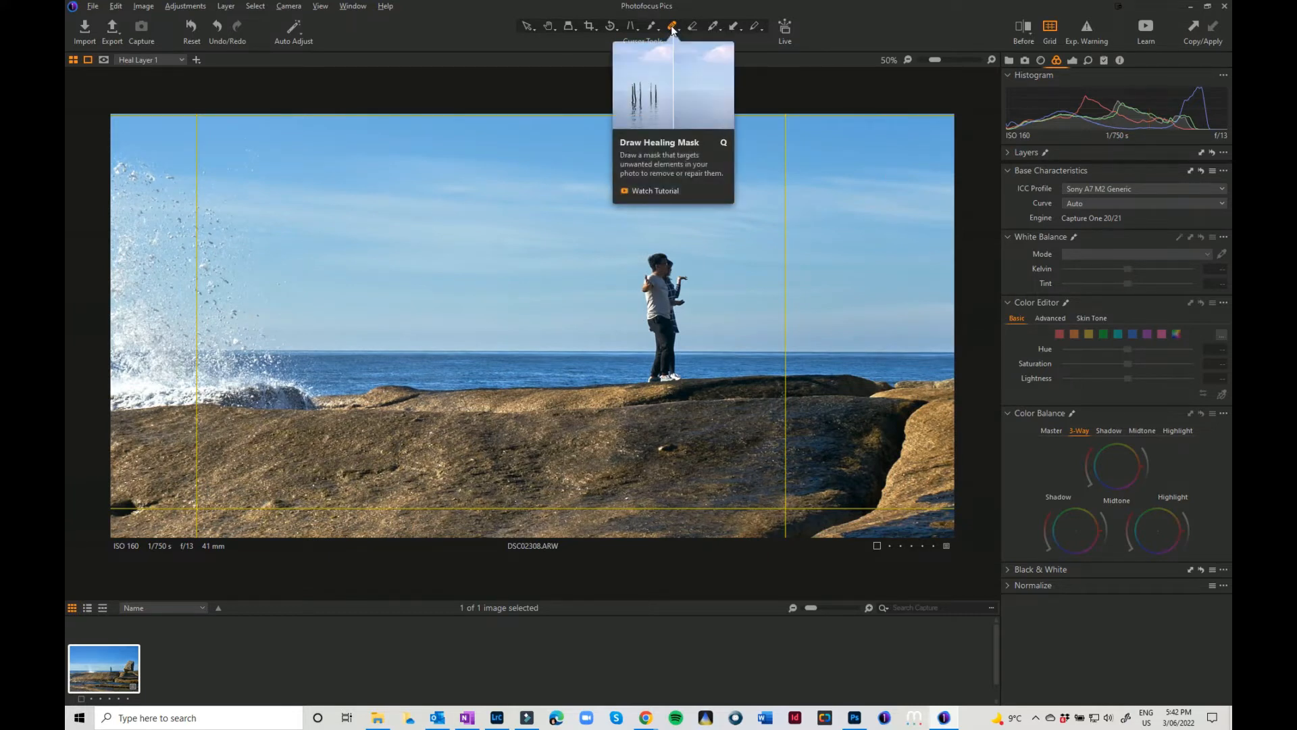
Step: Switch to Draw Cloning Mask and paint sea over the standing person
{"action": "left_click", "coordinate": [671, 26]}
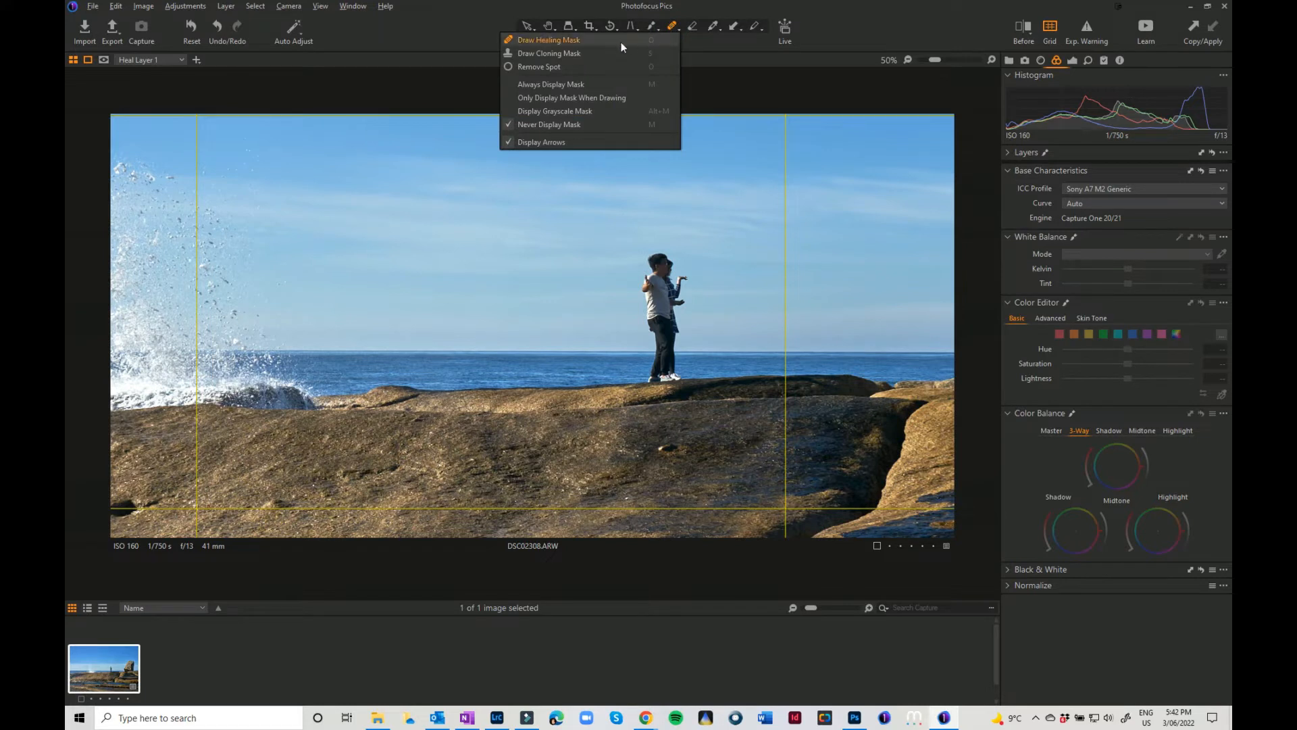
{"action": "mouse_move", "coordinate": [551, 60]}
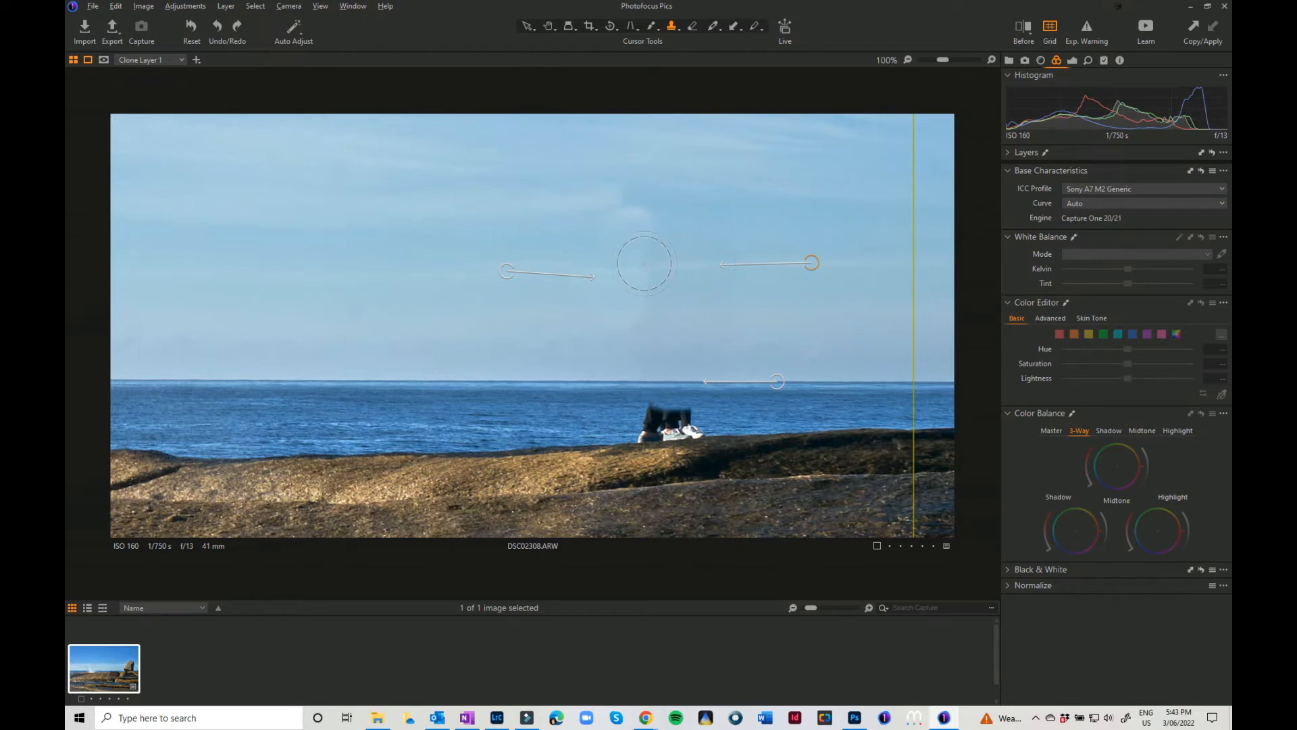
{"action": "left_click_drag", "start_coordinate": [645, 263], "coordinate": [685, 283]}
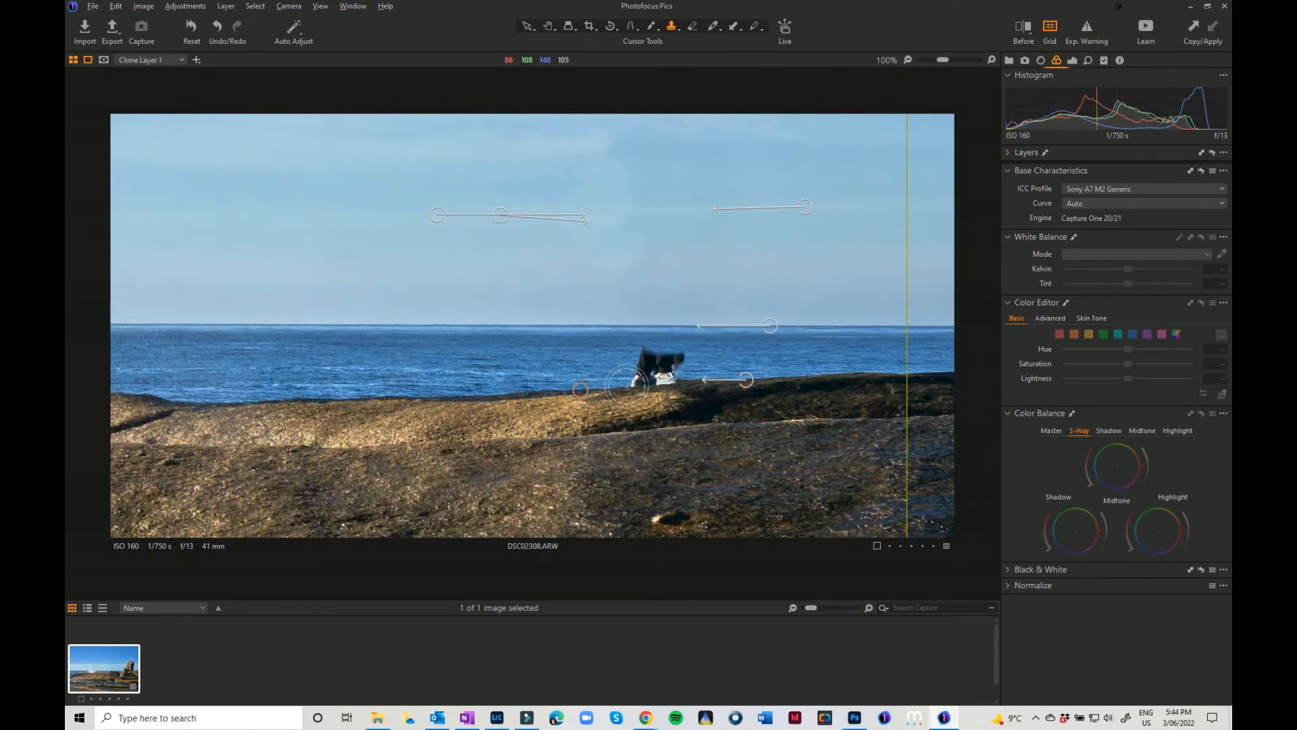
Step: Clone rock over the leftover feet and paint out the last dark mark near the horizon
{"action": "left_click", "coordinate": [661, 383]}
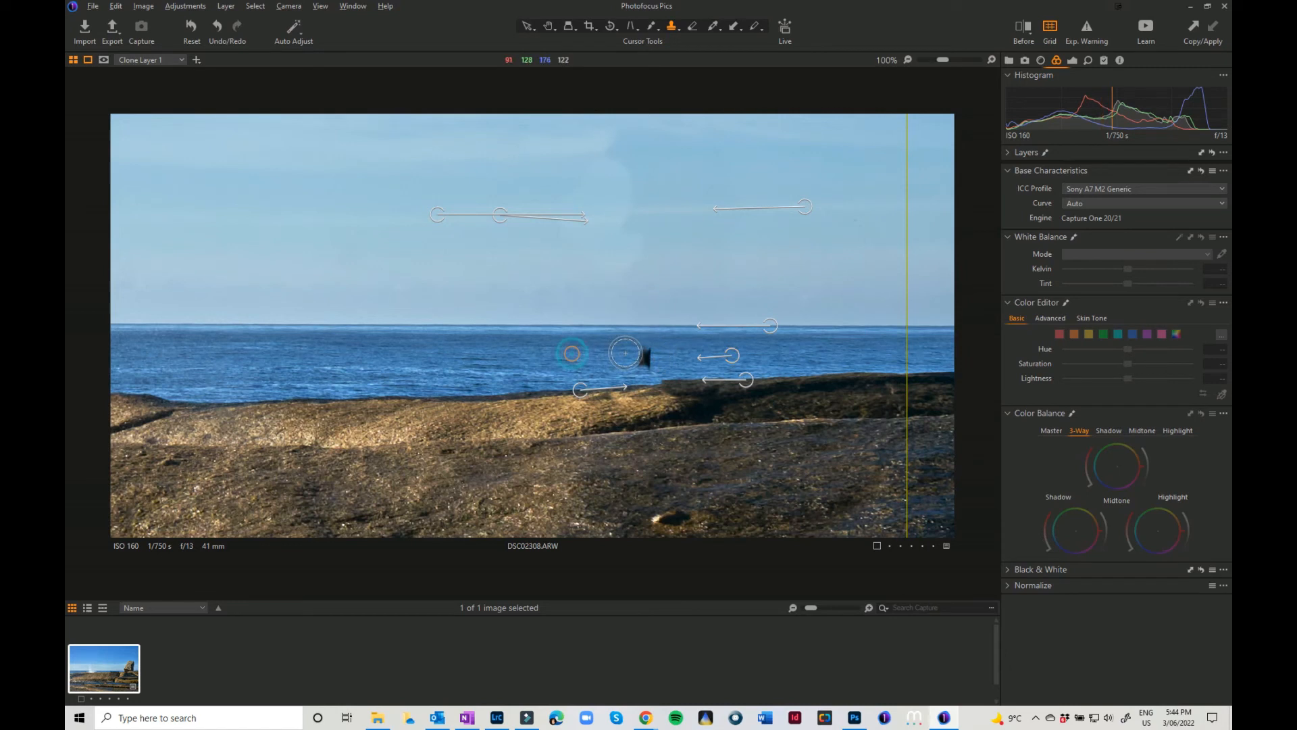
{"action": "left_click_drag", "start_coordinate": [625, 354], "coordinate": [643, 358]}
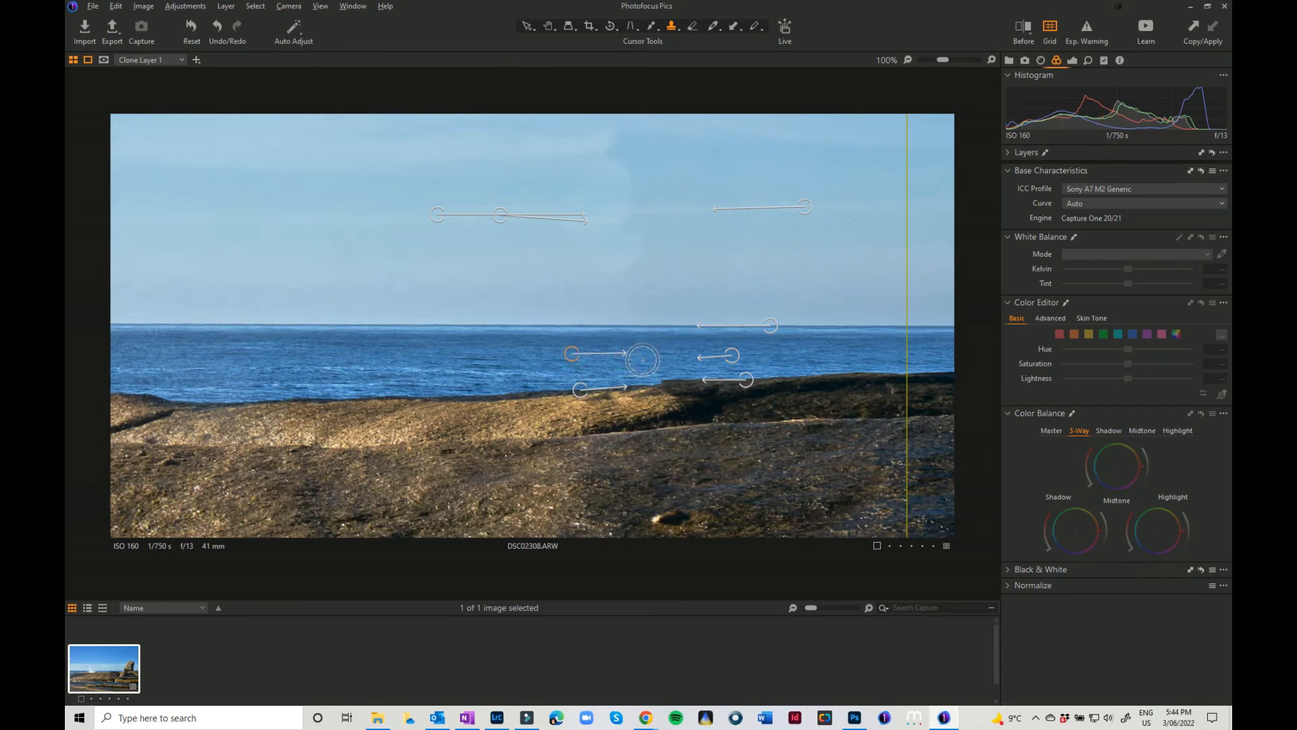
{"action": "mouse_move", "coordinate": [644, 358]}
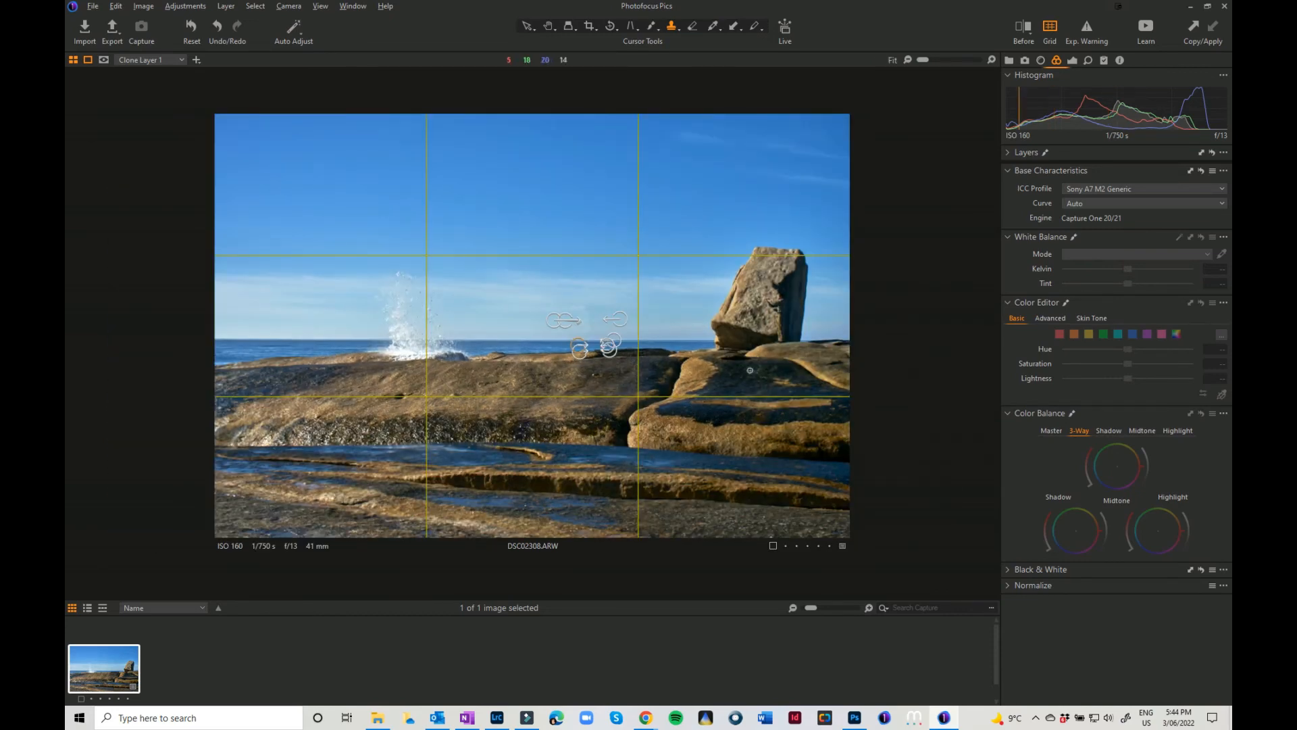
Step: Switch to the Pan/Select tool to hide clone markers, then show the healing tool options
{"action": "left_click", "coordinate": [528, 25]}
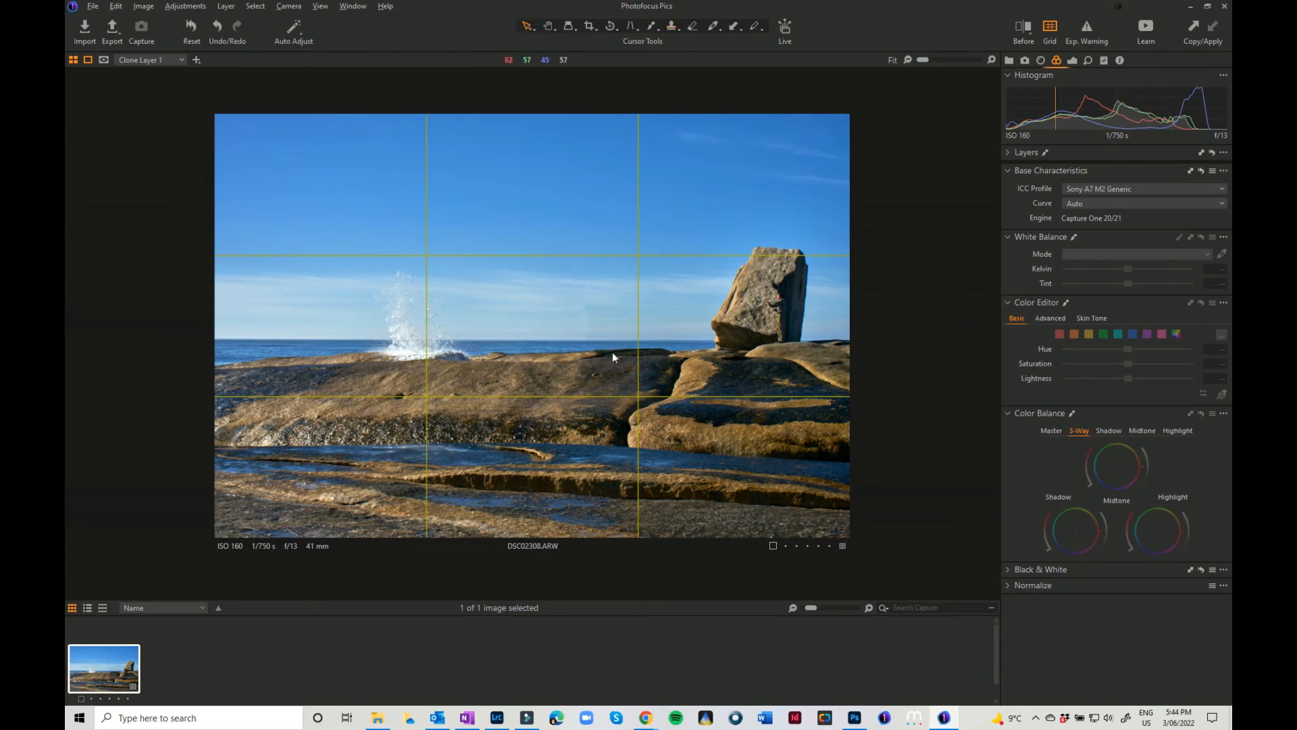
{"action": "mouse_move", "coordinate": [558, 328]}
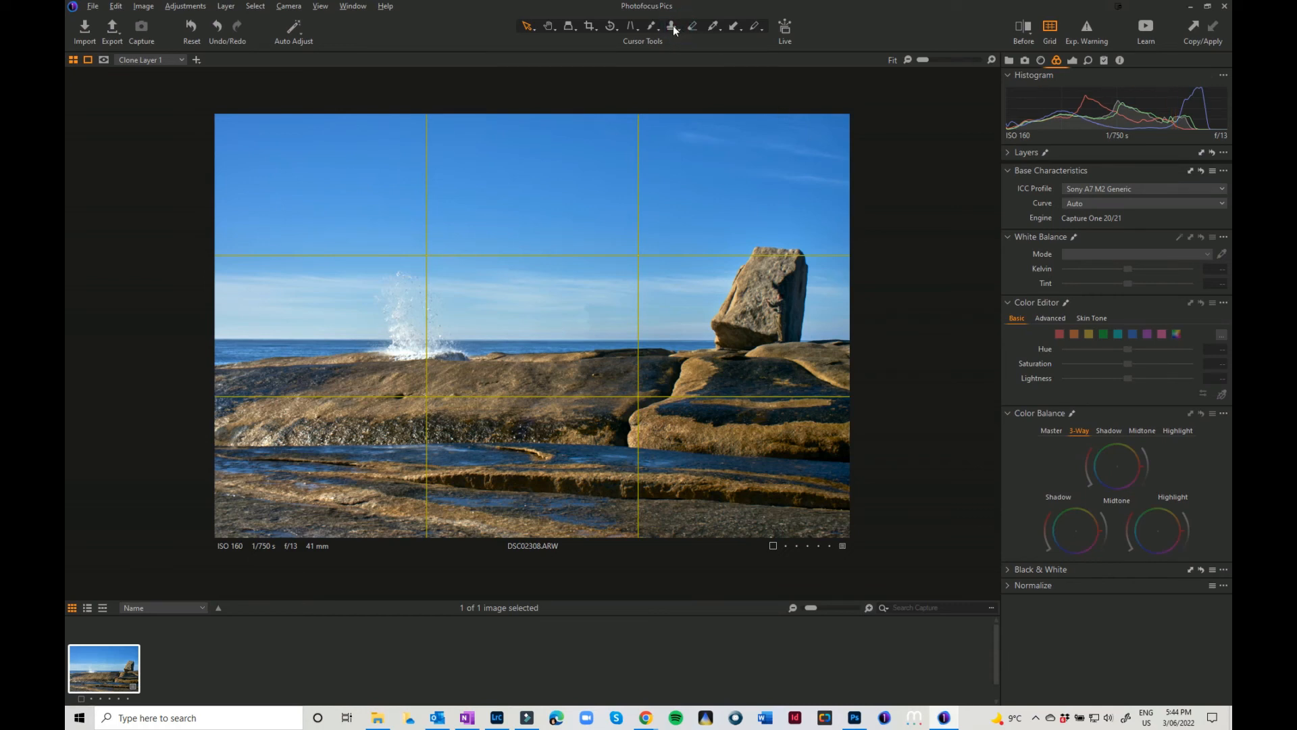
{"action": "left_click", "coordinate": [670, 27]}
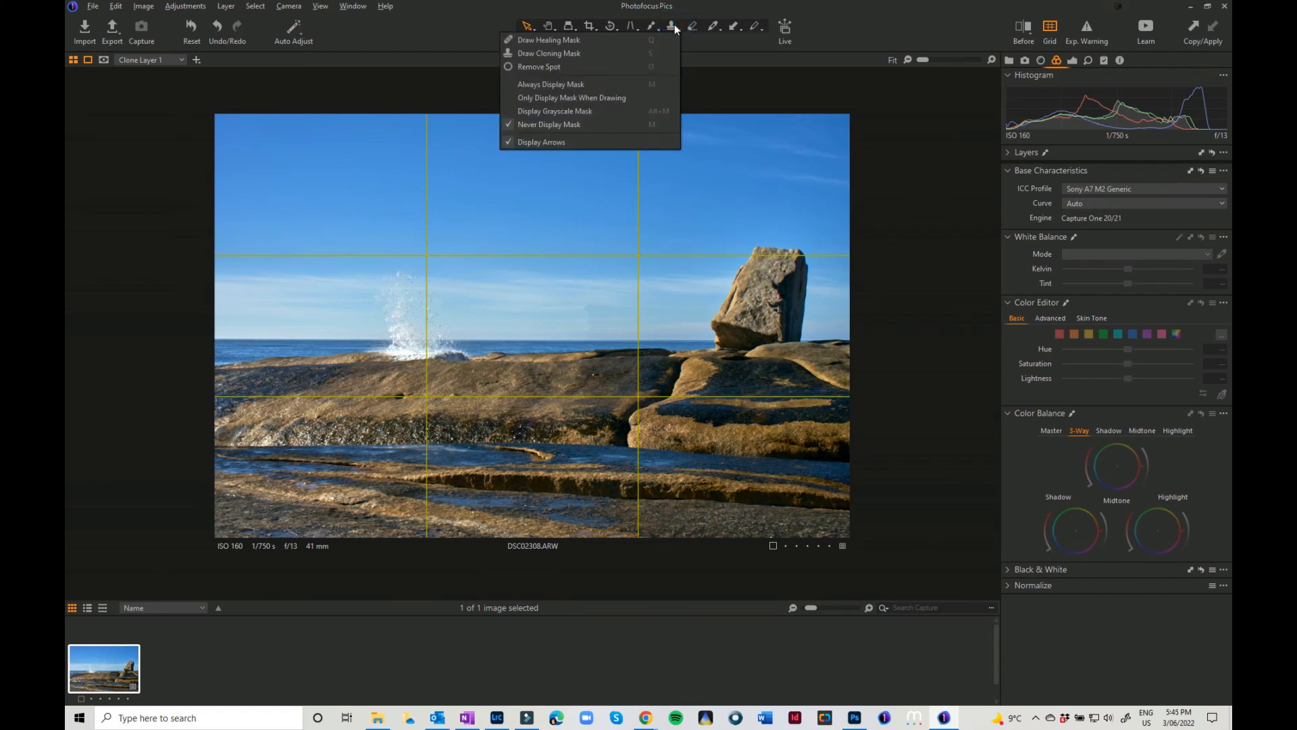